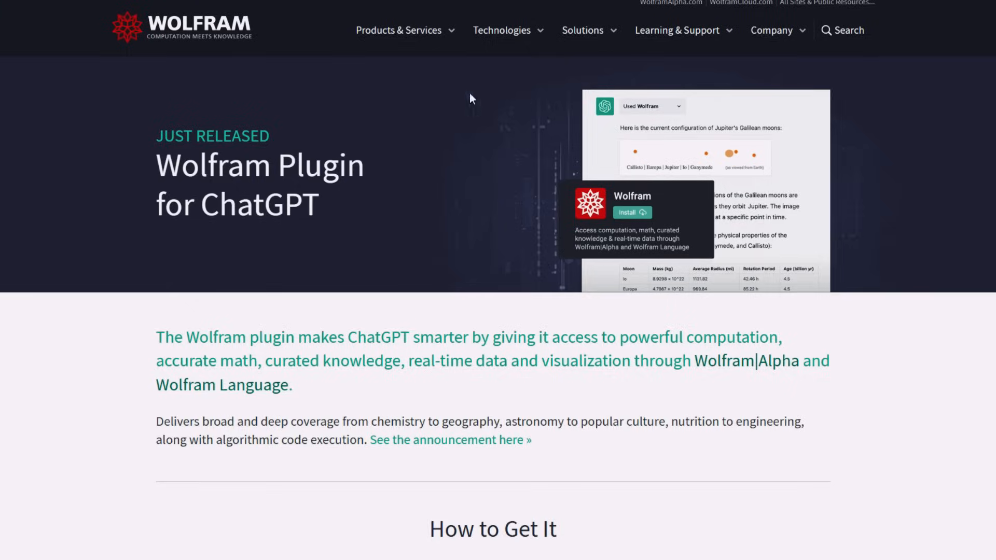
Scroll the Wolfram Plugin page through the example categories down to the Installation Instructions.
scroll(down, 3)
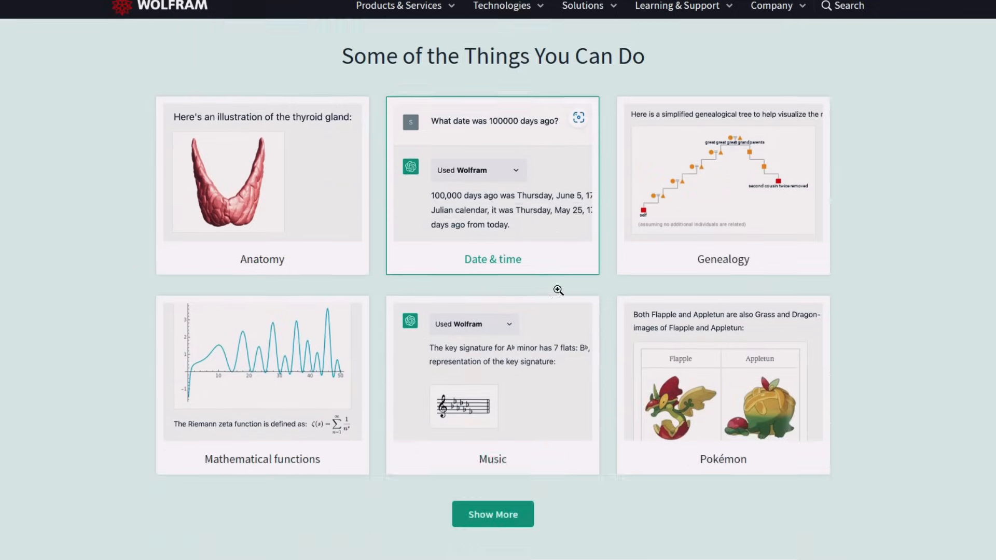
scroll(down, 3)
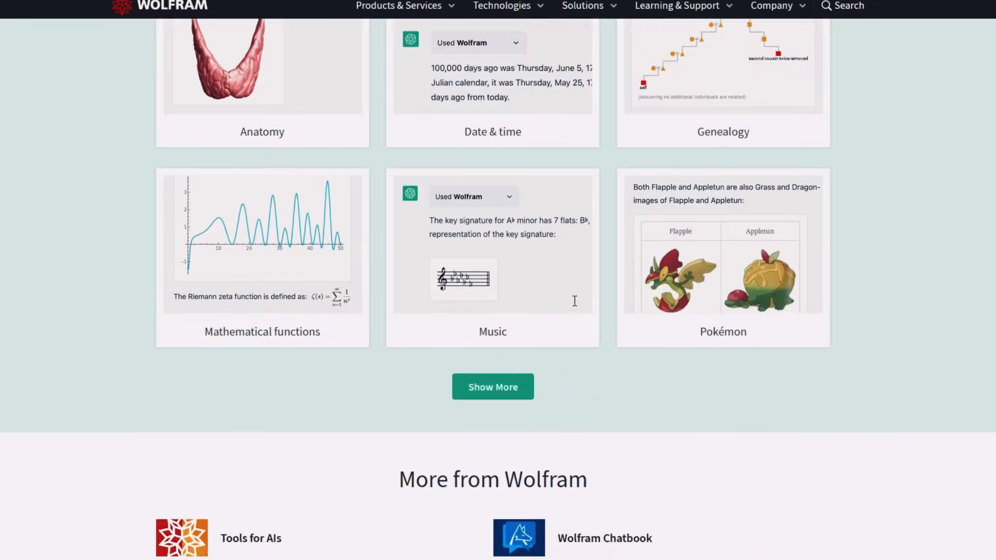
scroll(up, 3)
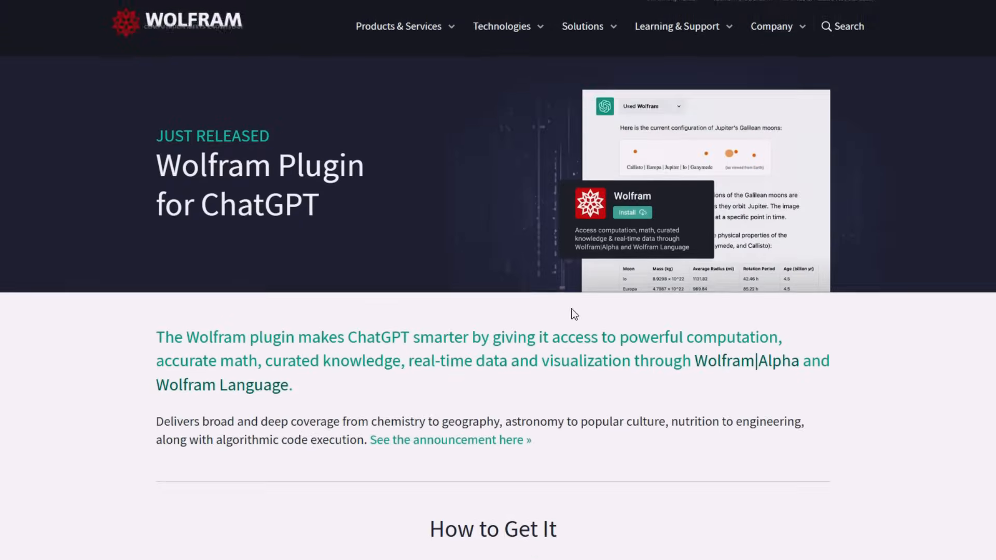
scroll(down, 3)
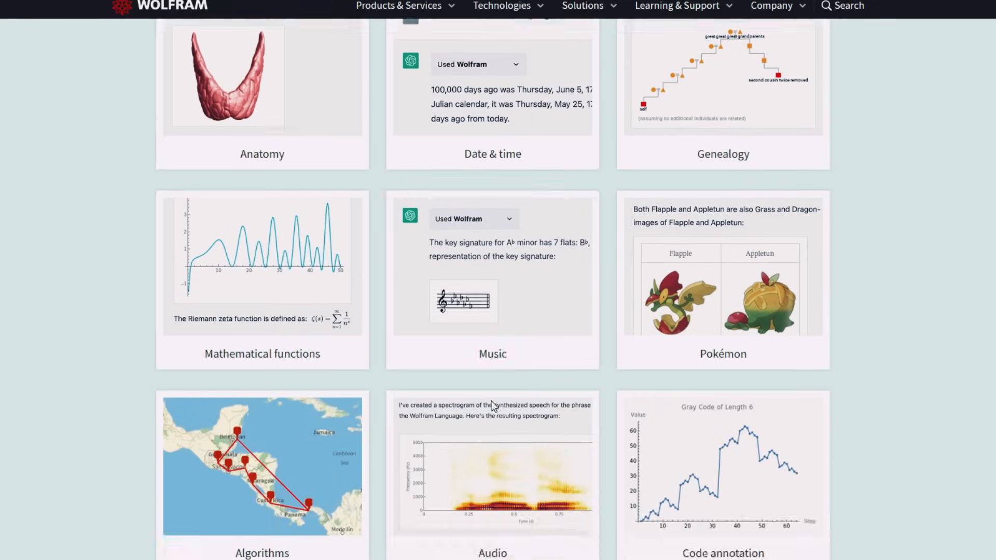
scroll(down, 3)
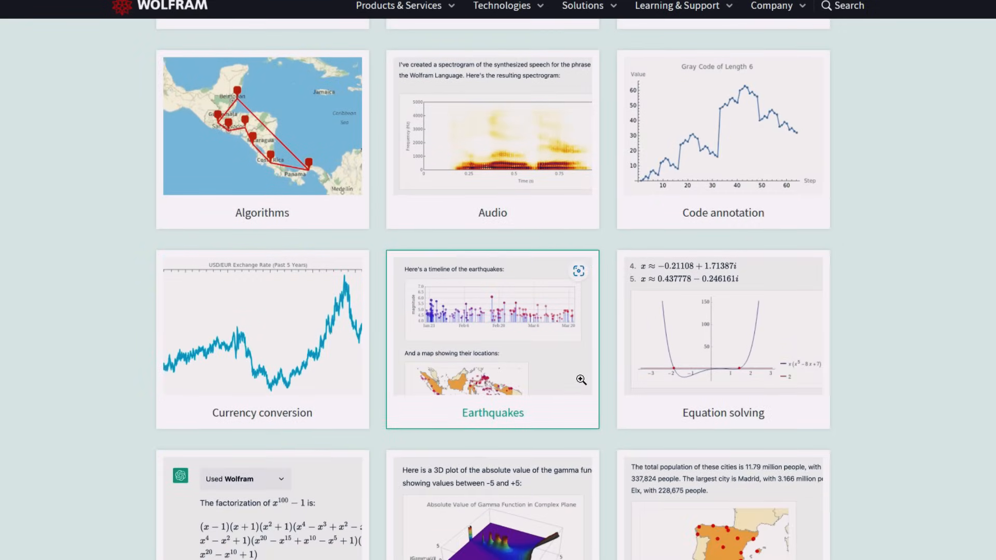
scroll(down, 3)
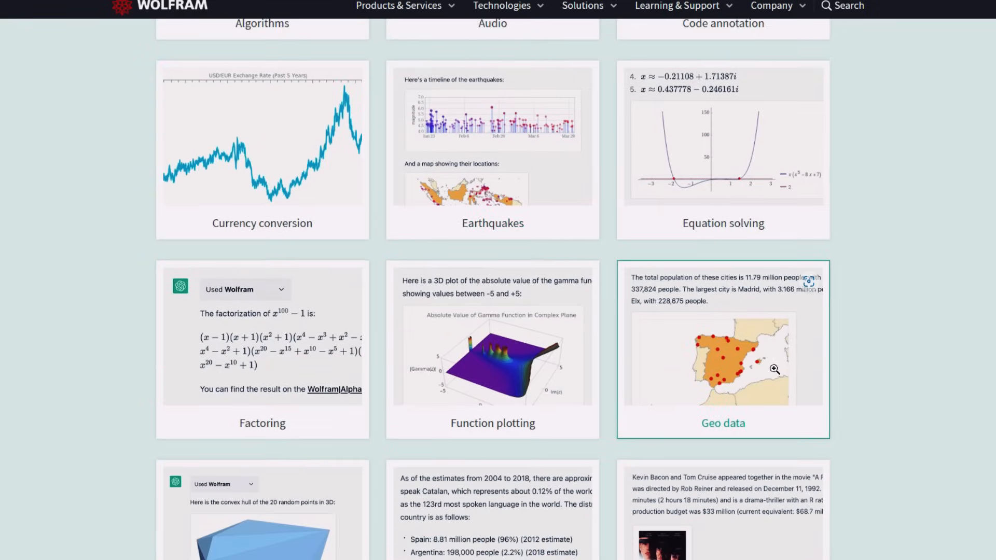
scroll(down, 3)
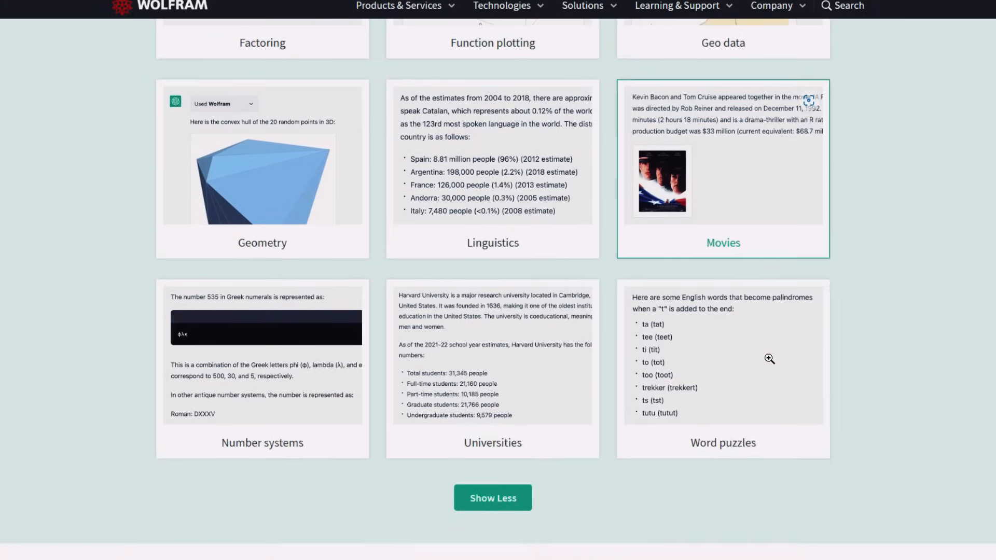
scroll(down, 3)
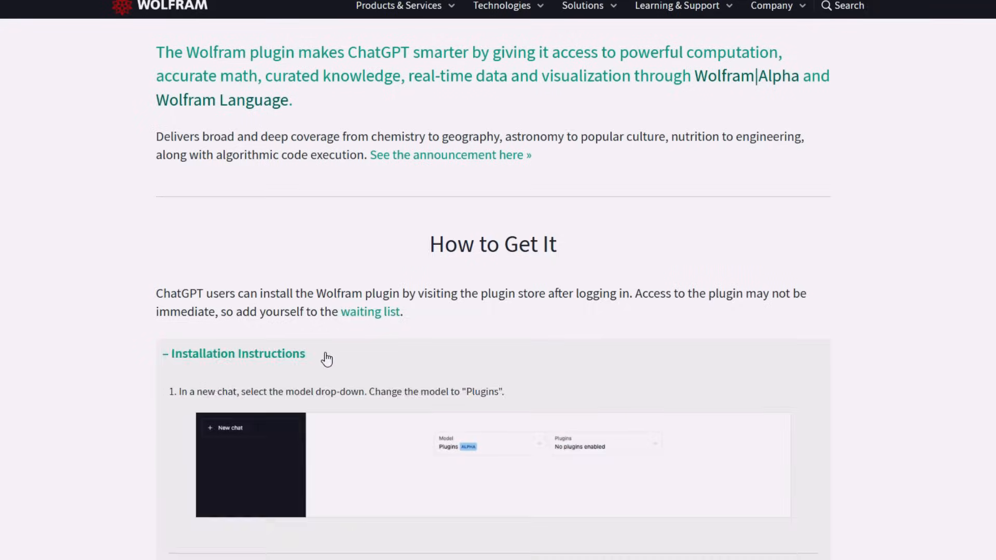
scroll(down, 3)
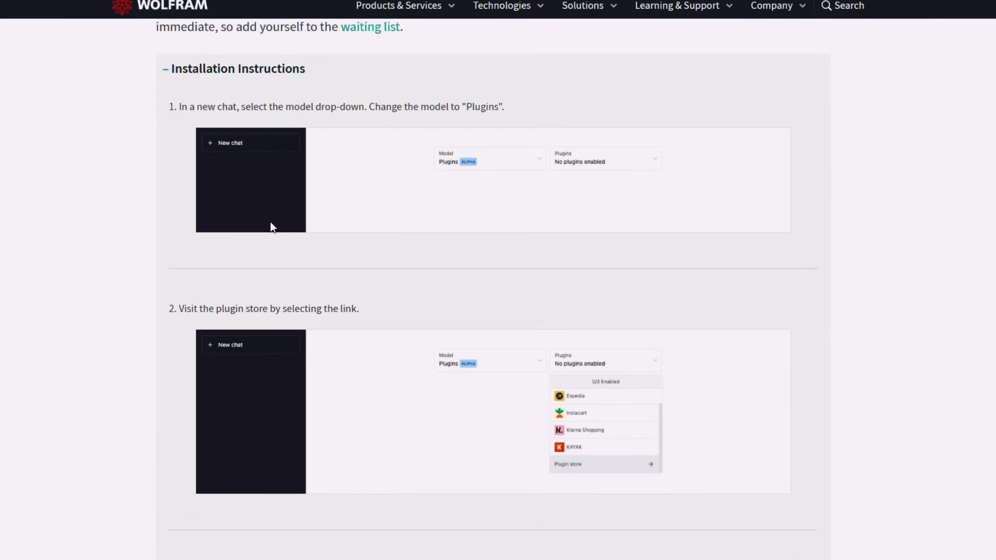
mouse_move(305, 233)
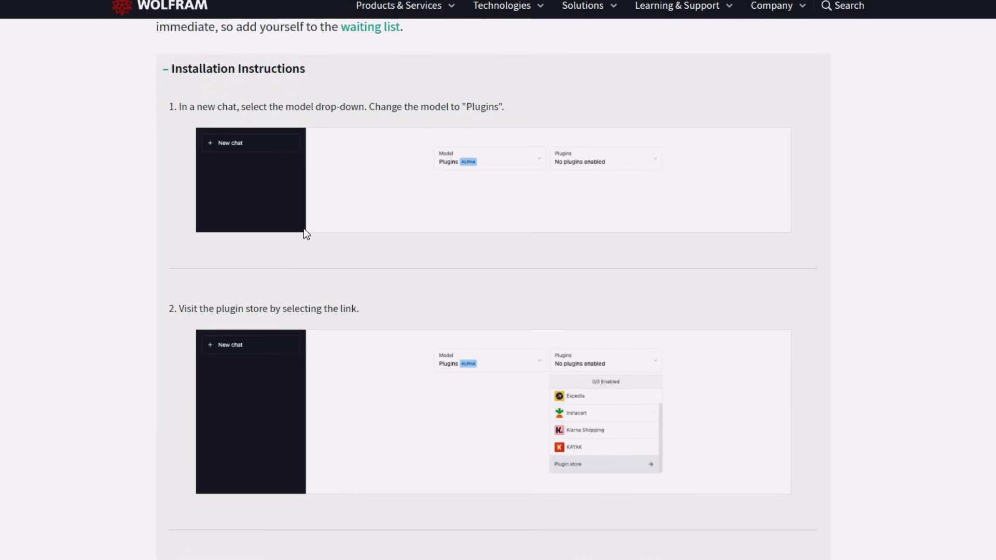
scroll(down, 3)
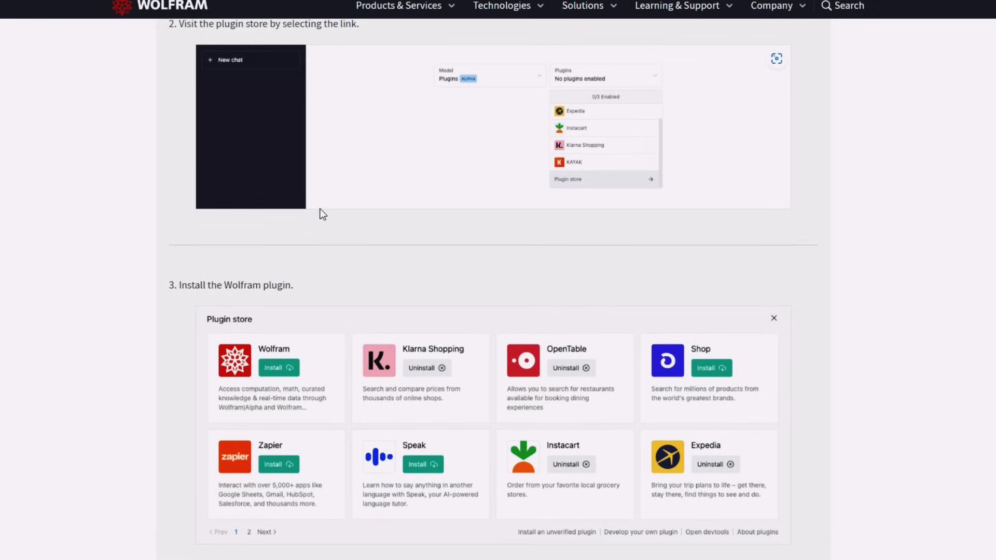
scroll(down, 3)
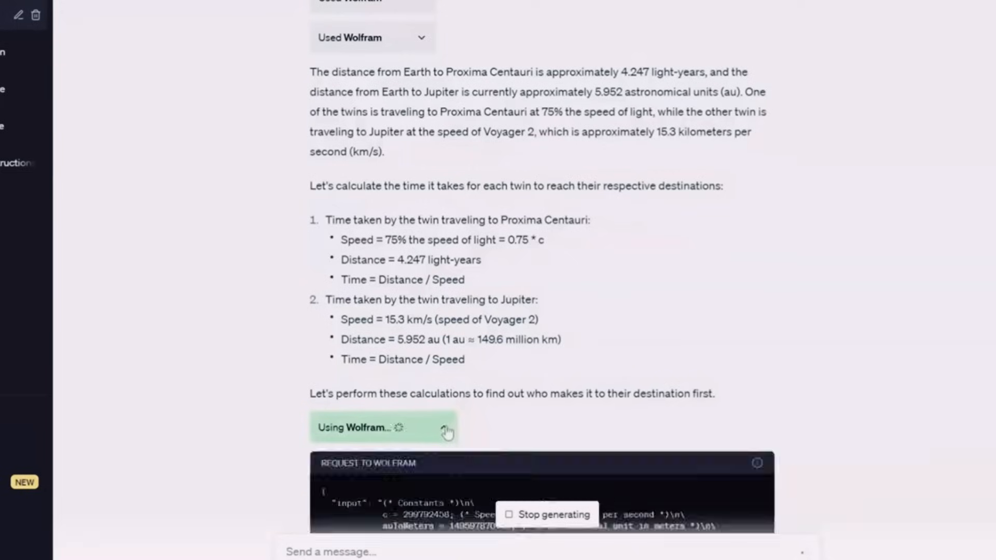
Scroll through Wolfram's generating answer on whether the Proxima Centauri or Jupiter twin arrives first.
scroll(down, 3)
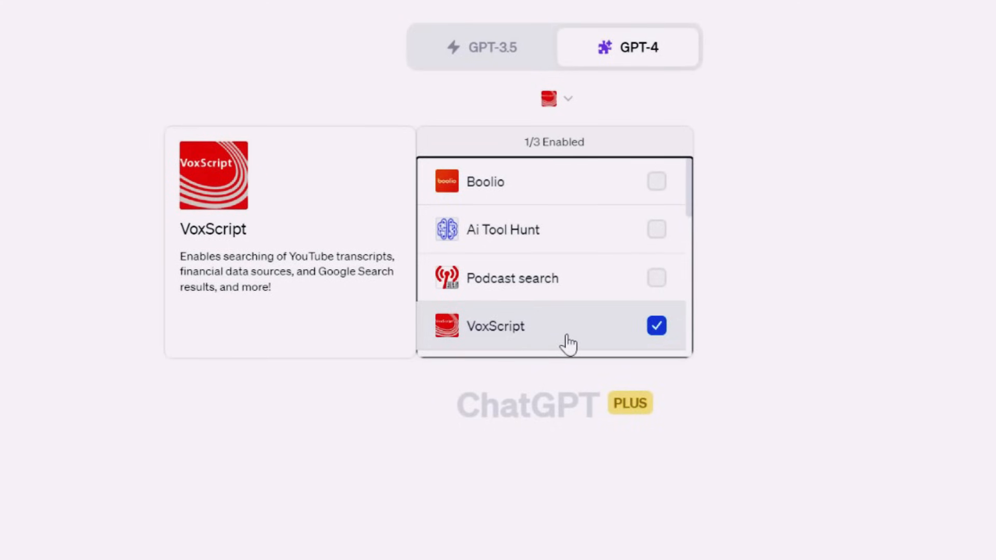
mouse_move(494, 338)
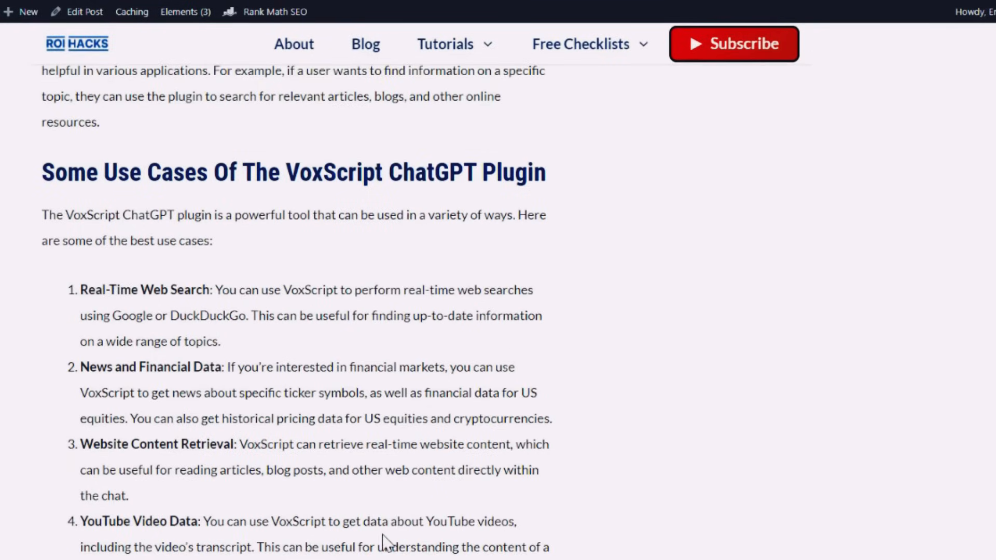
Scroll the ROI Hacks article to 'Some Use Cases Of The VoxScript ChatGPT Plugin'.
scroll(down, 3)
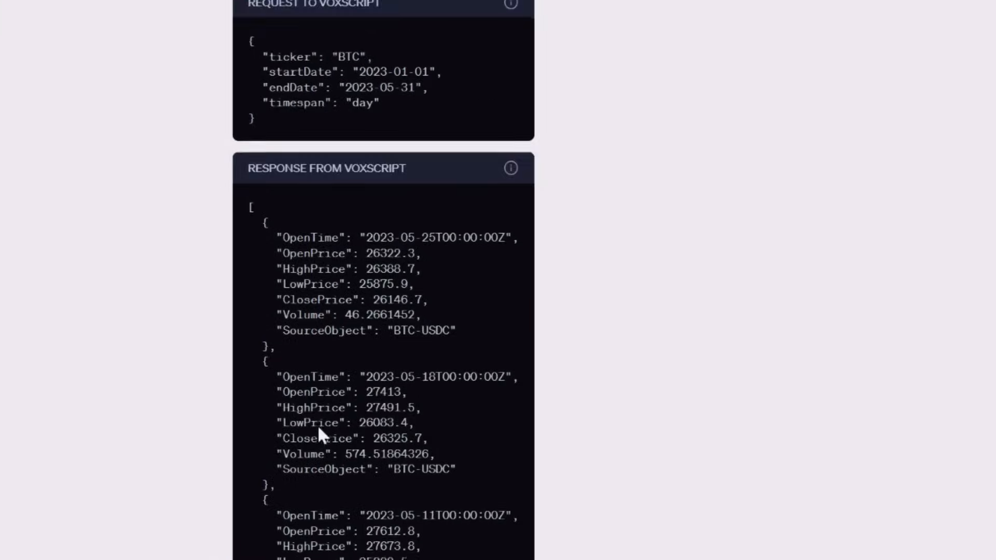
Scroll up through VoxScript's request and response JSON with daily BTC-USDC prices.
scroll(up, 3)
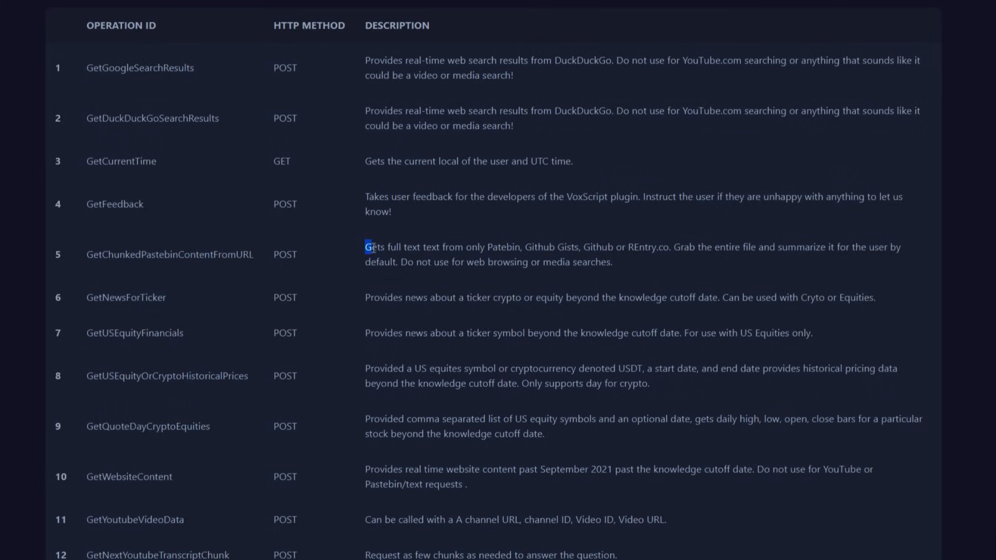
Highlight the first sentence of the GetChunkedPastebinContentFromURL description in the operations table.
drag(365, 247, 672, 247)
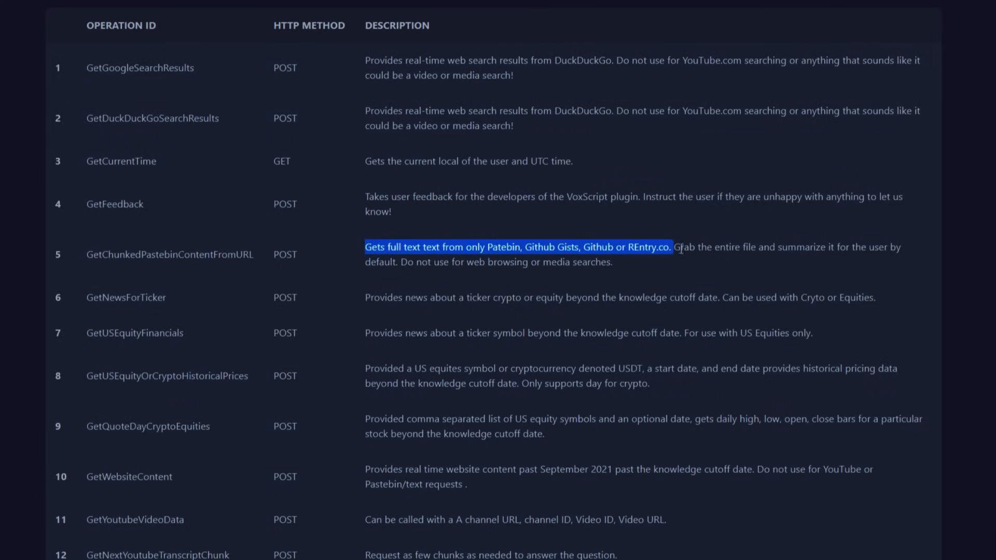
drag(674, 247, 447, 261)
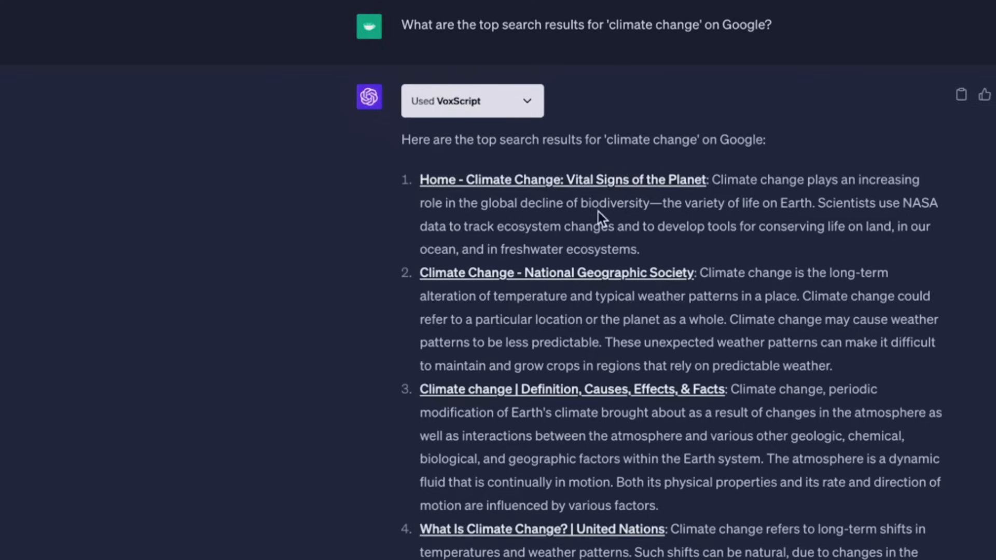
mouse_move(701, 366)
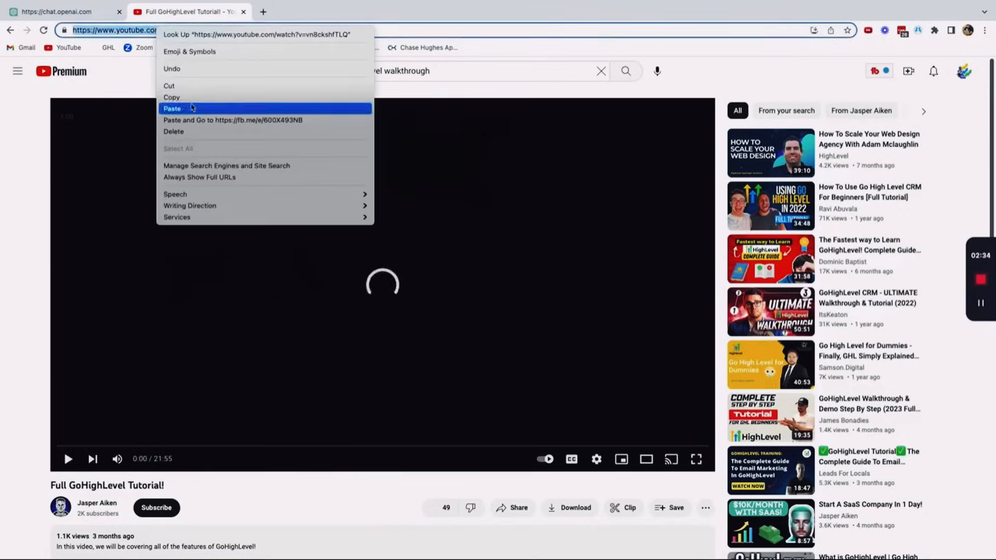
Copy the YouTube tutorial URL and paste it into the GoHighLevel SOP prompt.
click(63, 11)
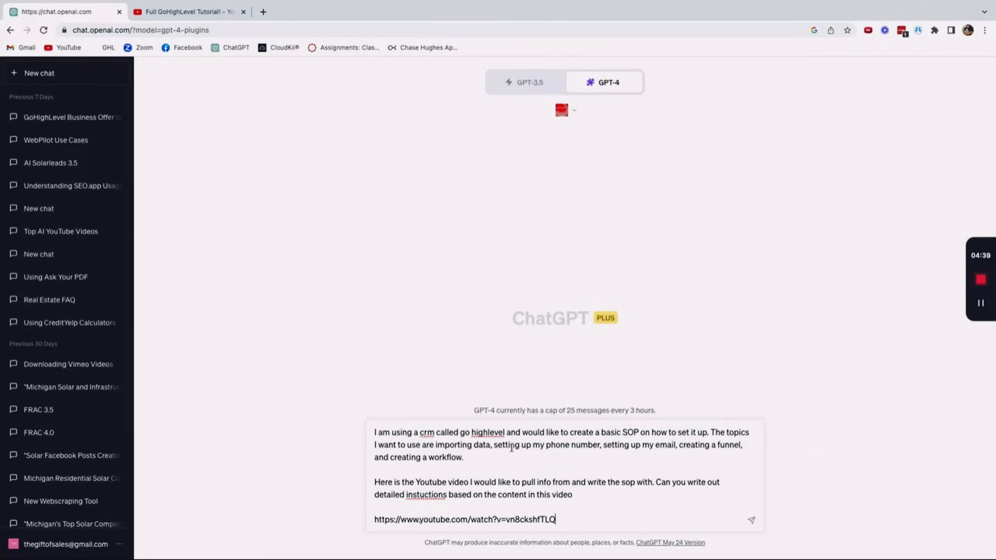
click(750, 520)
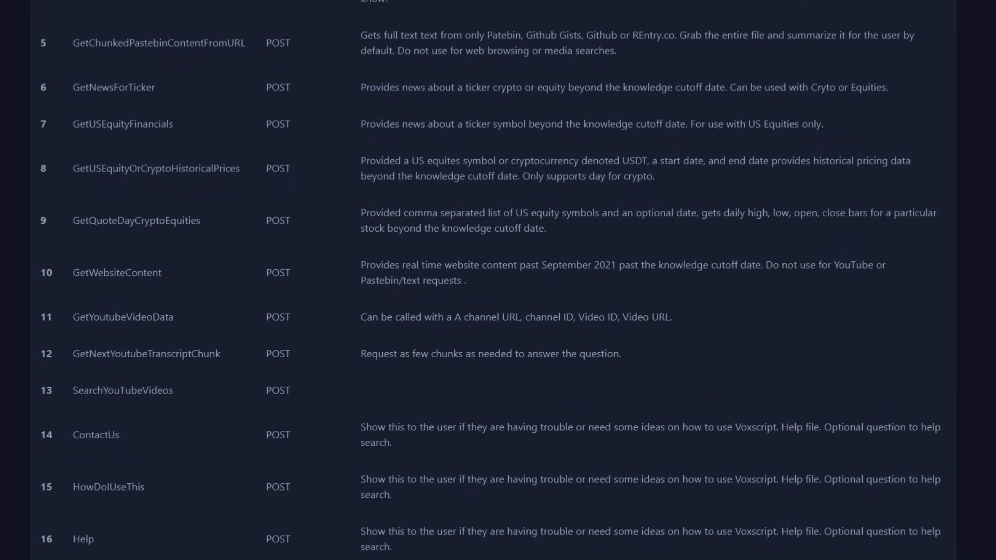
Highlight the GetWebsiteContent operation name and its full description in the operations table.
double_click(117, 273)
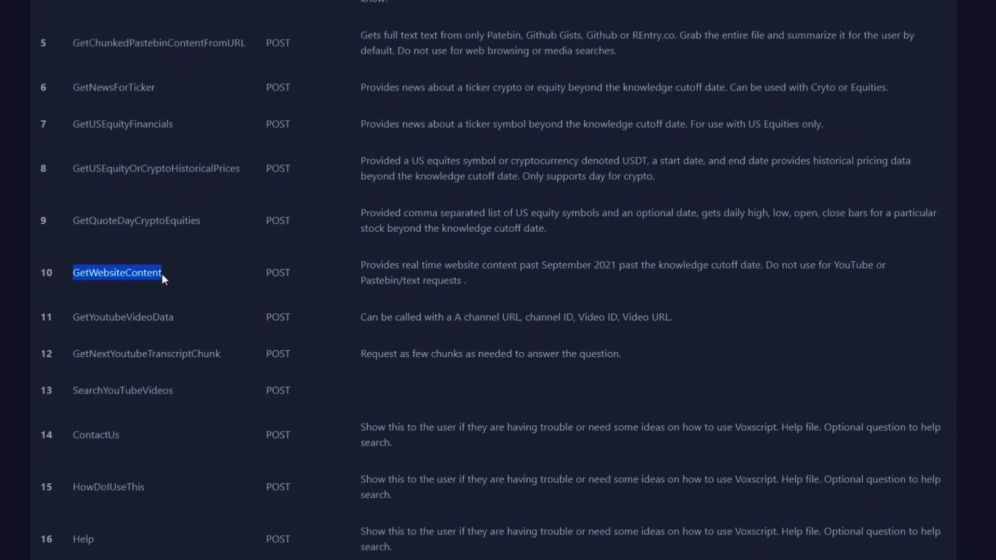
drag(360, 266, 444, 265)
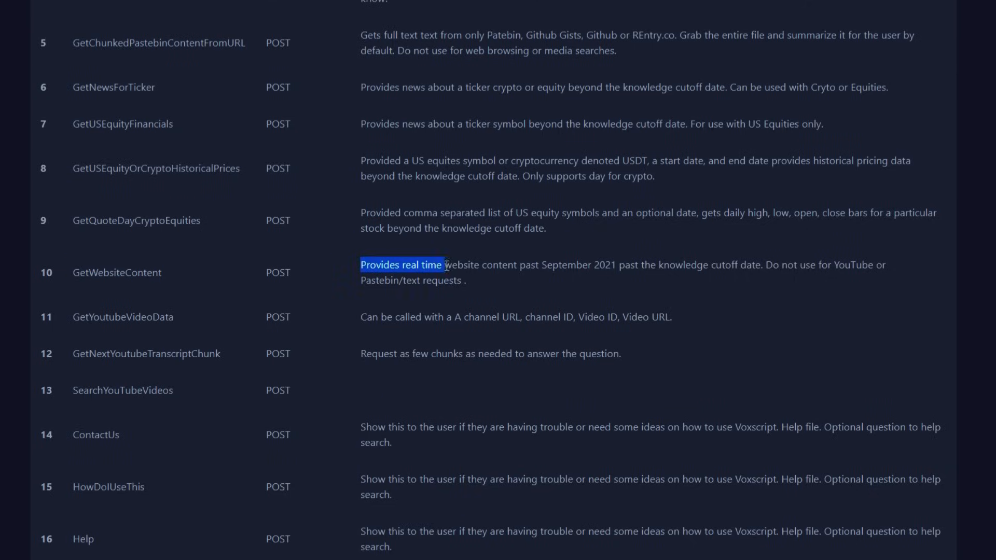
drag(444, 265, 696, 265)
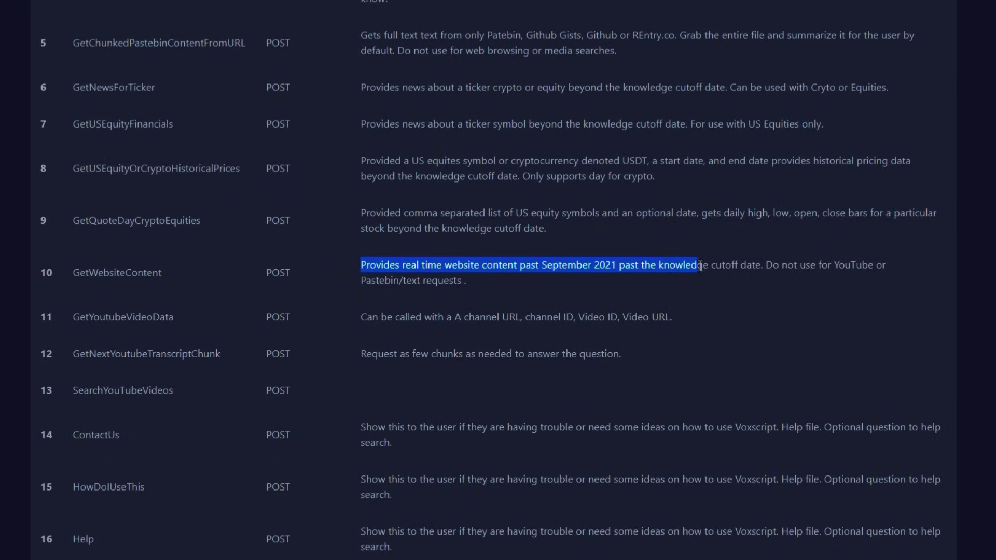
drag(696, 265, 466, 281)
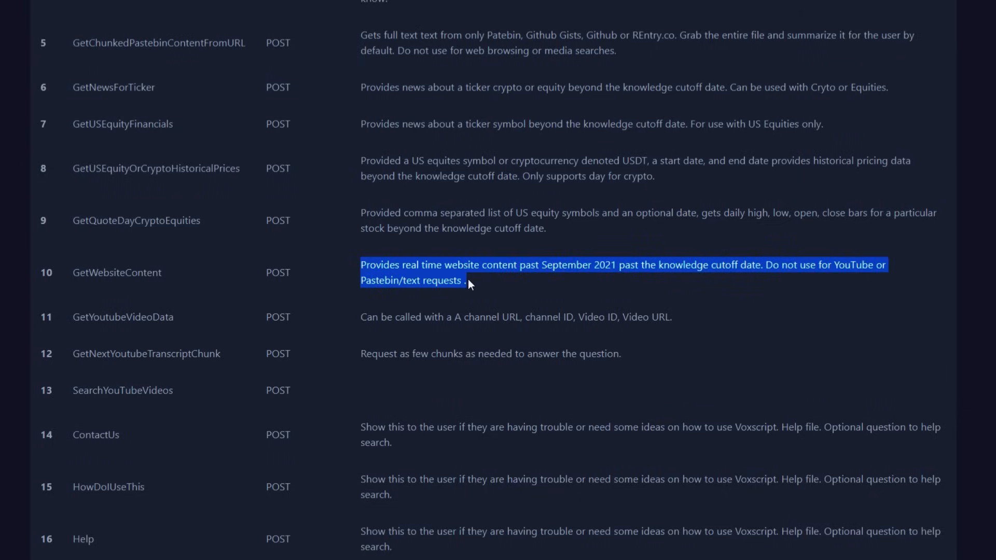
click(724, 347)
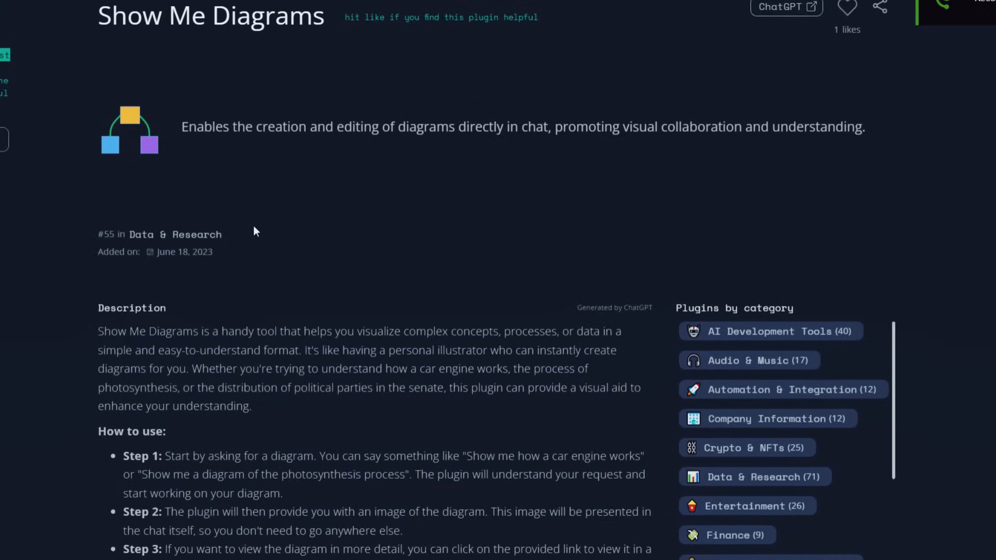
Scroll to the distributed system diagram example chat and its edited version.
scroll(down, 3)
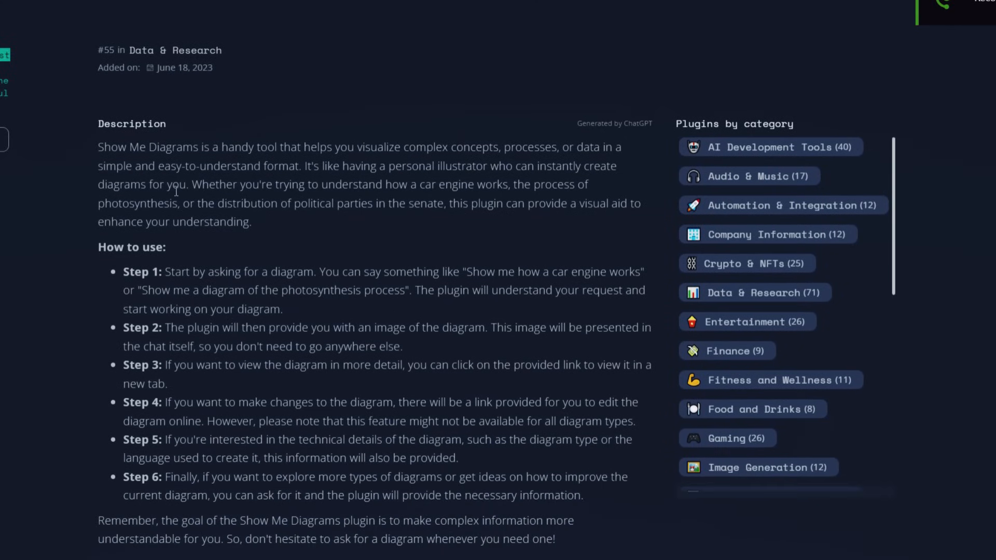
scroll(down, 3)
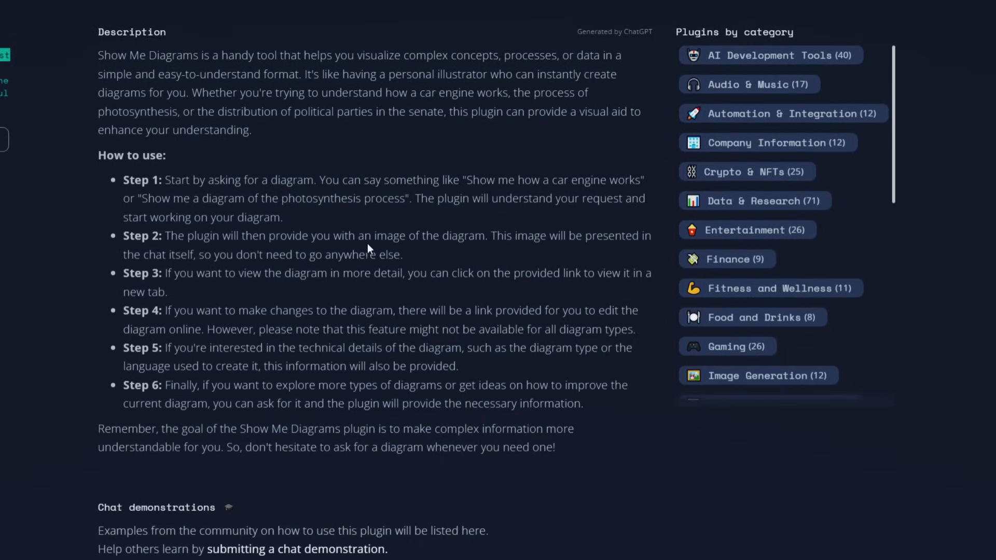
scroll(down, 3)
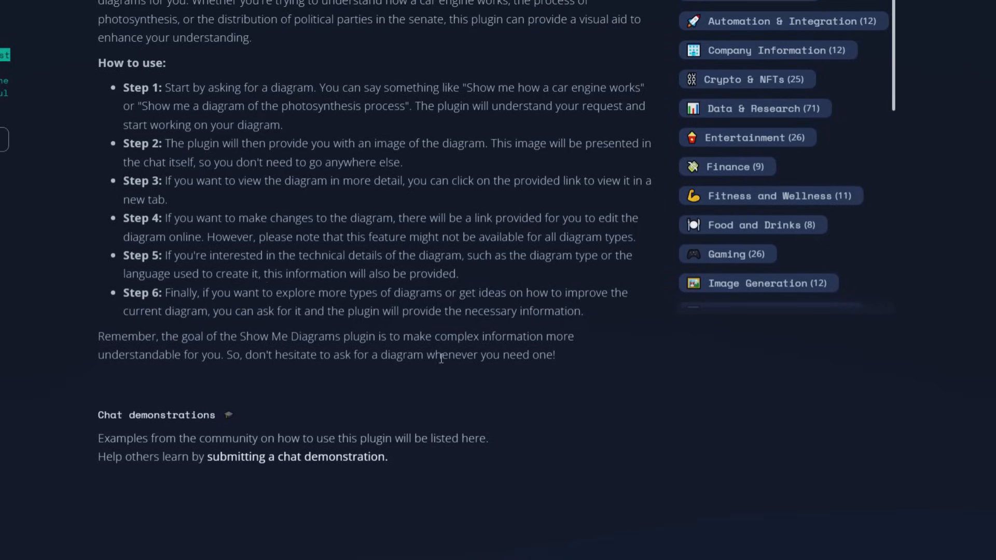
mouse_move(634, 419)
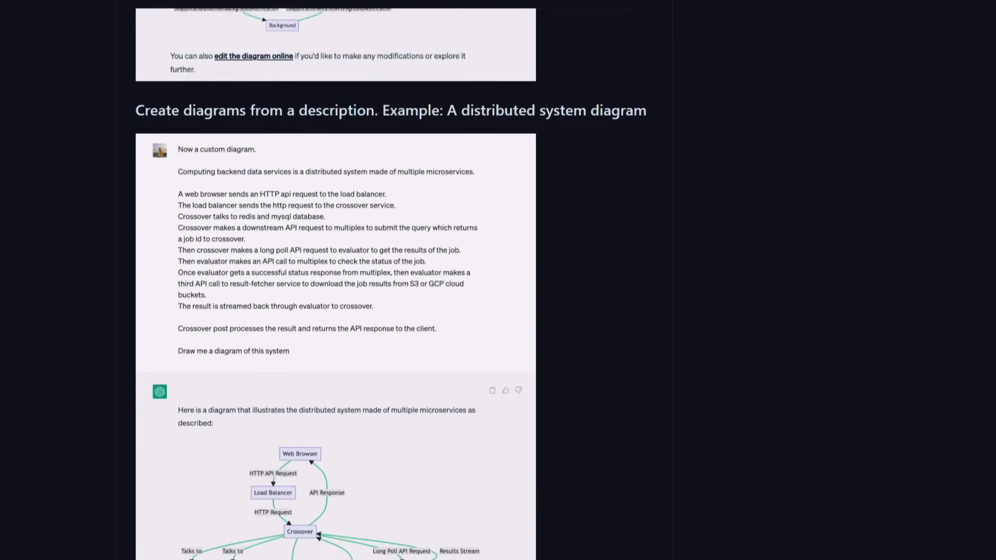
scroll(down, 3)
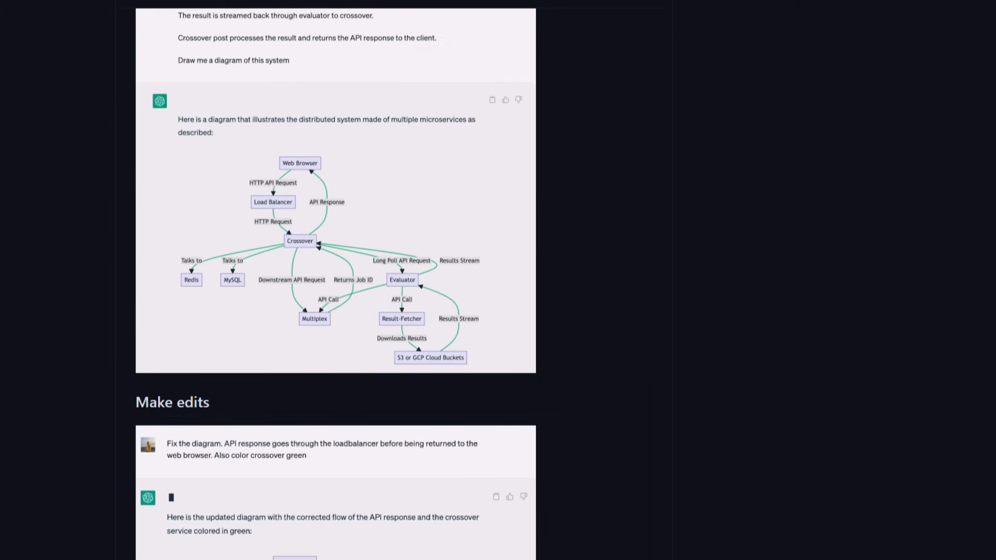
scroll(down, 3)
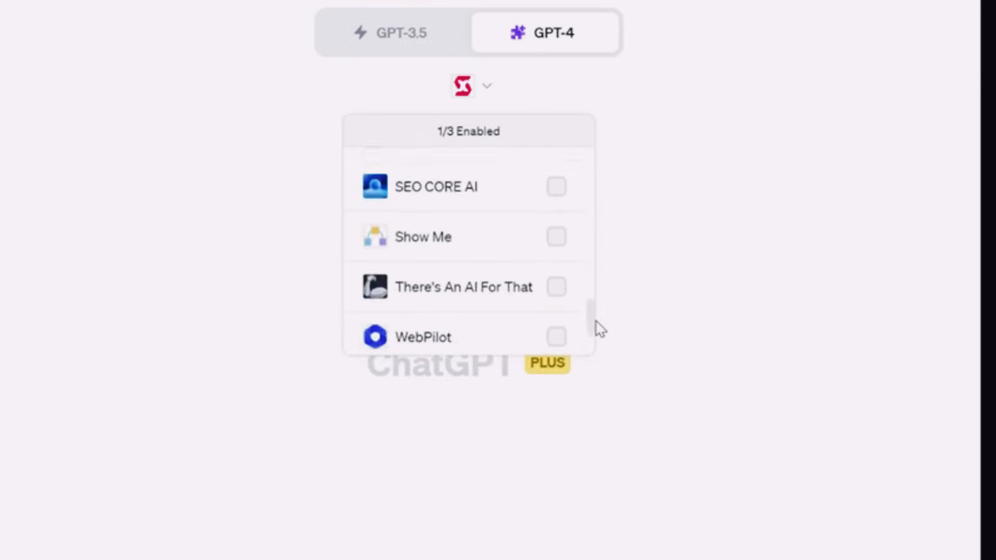
Enable Show Me and open the green-Crossover microservices diagram in Mermaid Live Editor.
click(557, 219)
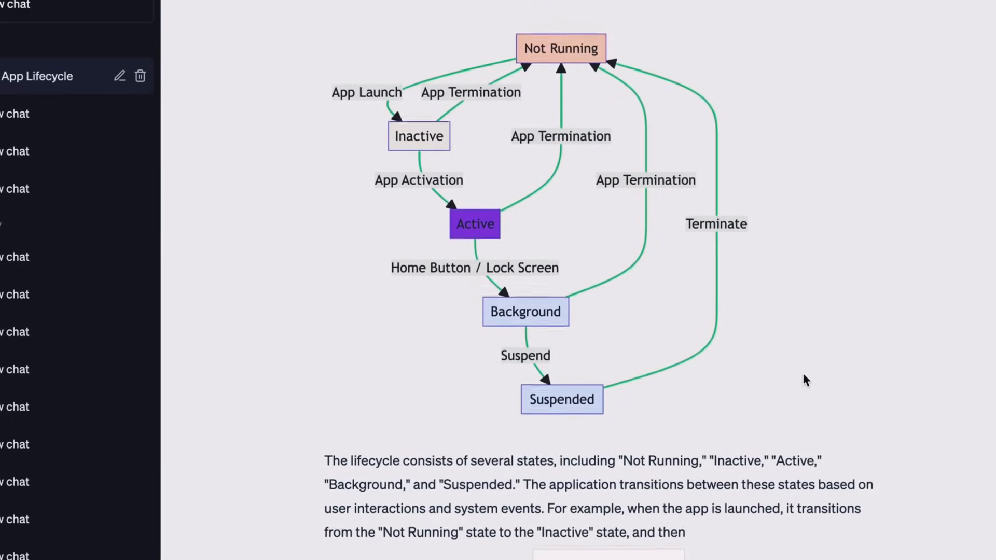
scroll(down, 3)
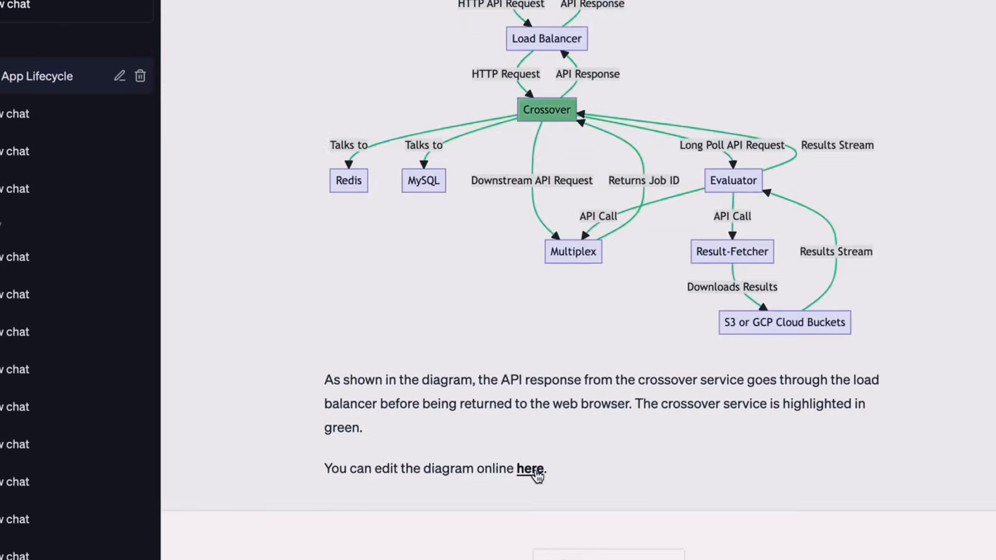
click(532, 469)
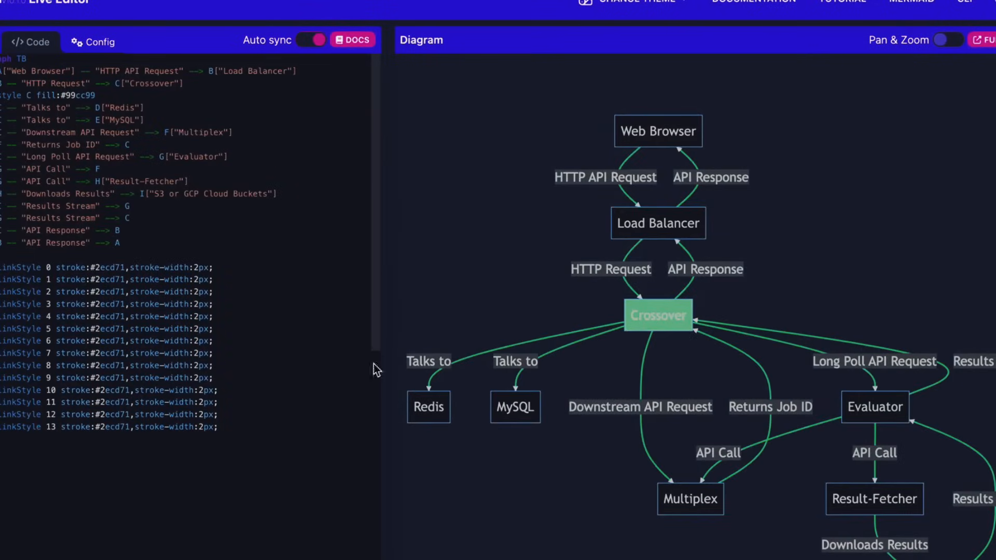
mouse_move(408, 217)
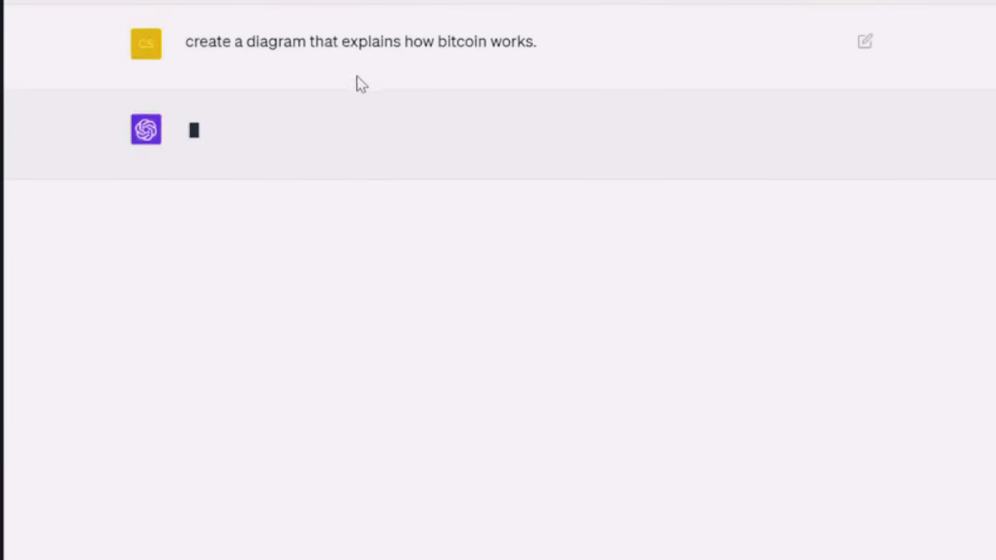
Drag across the top of the ChatGPT window in the bitcoin diagram chat.
drag(197, 41, 486, 52)
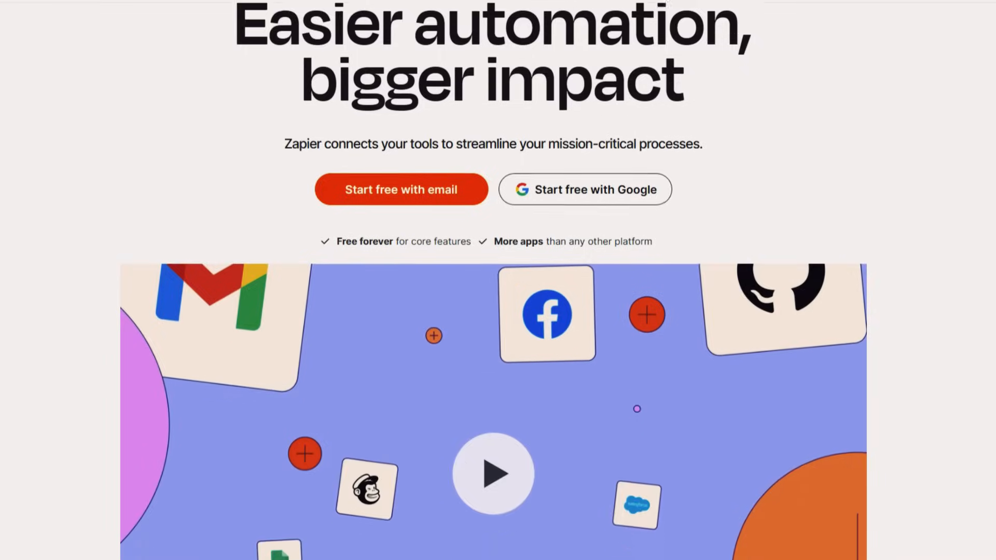
Scroll the Zapier homepage down to the Top 100 Apps directory of 6315 apps.
scroll(down, 3)
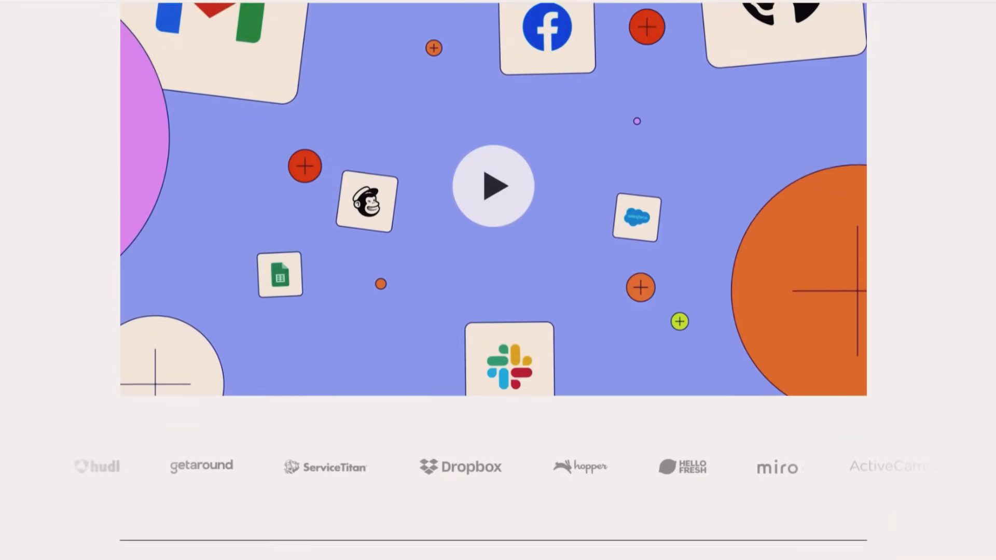
scroll(down, 3)
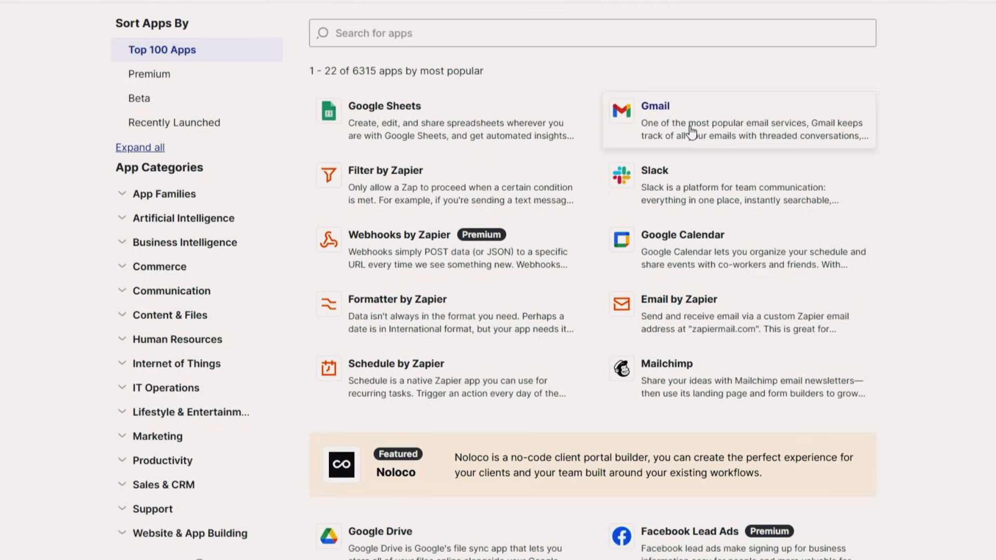
mouse_move(652, 397)
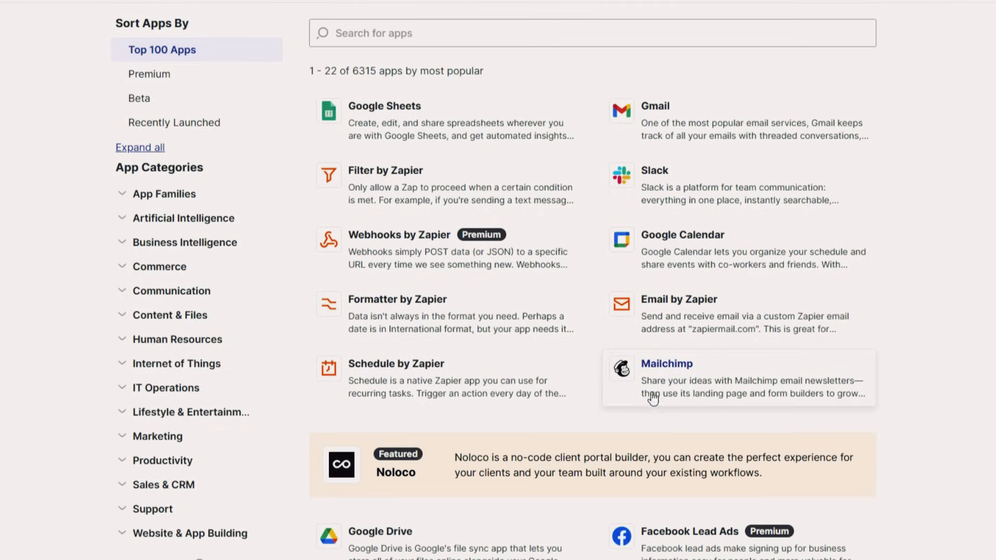
scroll(down, 3)
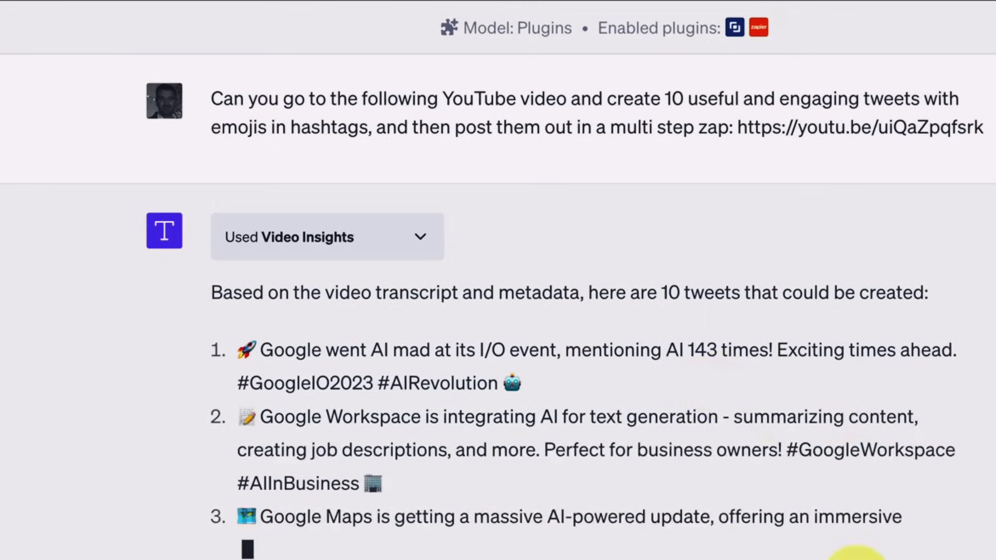
Scroll past the generated tweets and follow Zapier's link to the Zap-building page.
scroll(down, 3)
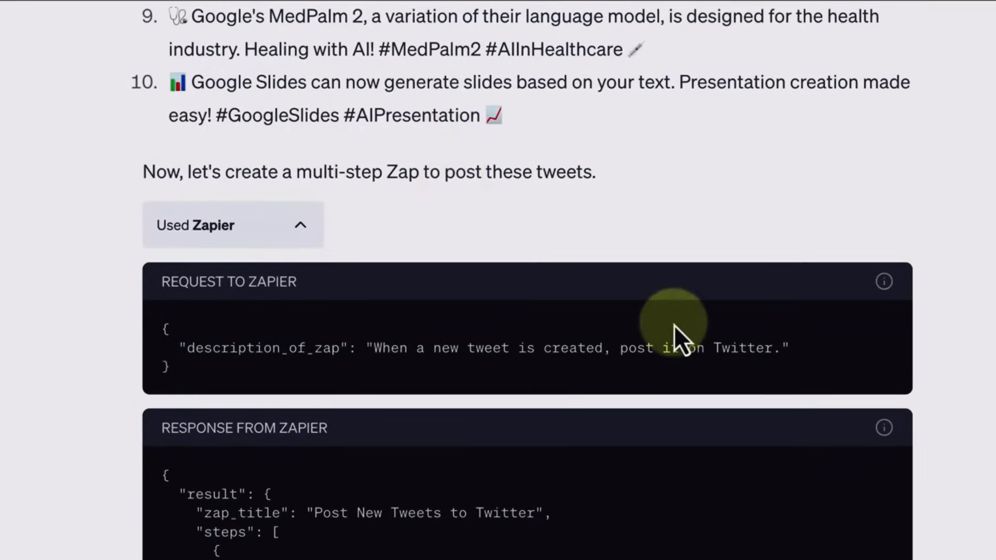
scroll(down, 3)
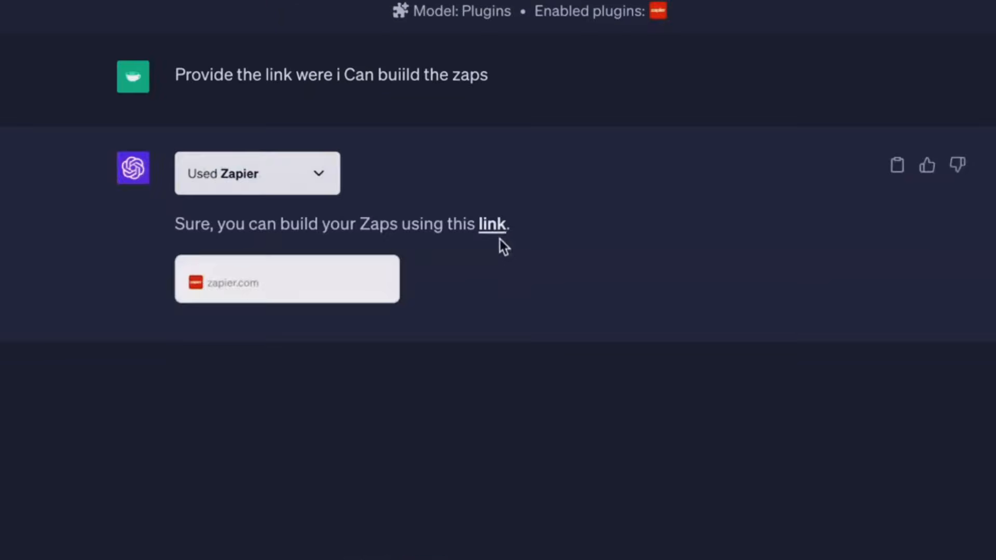
click(492, 224)
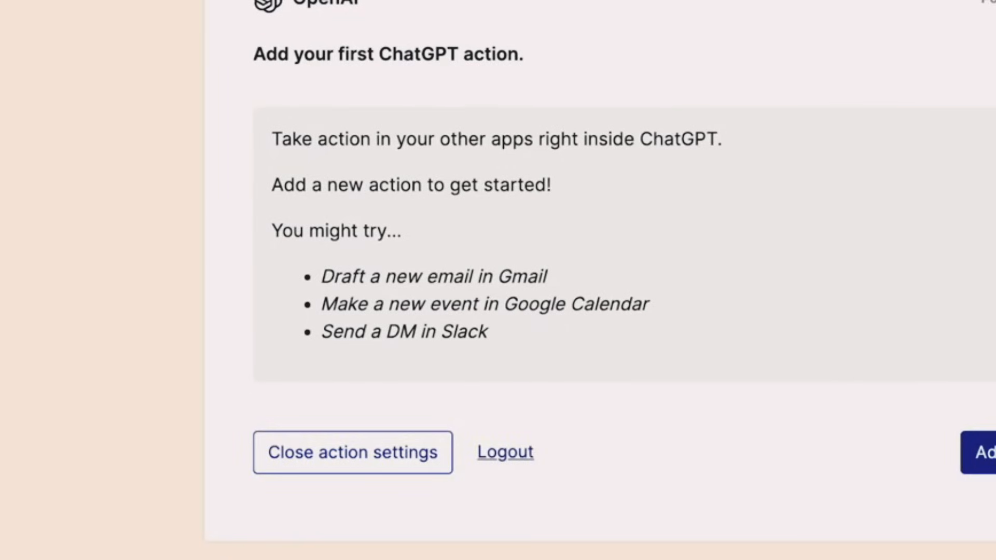
Search 'create spreadsheet' and pick Google Sheets: Create Spreadsheet Column as the action.
text(create spreadsheet)
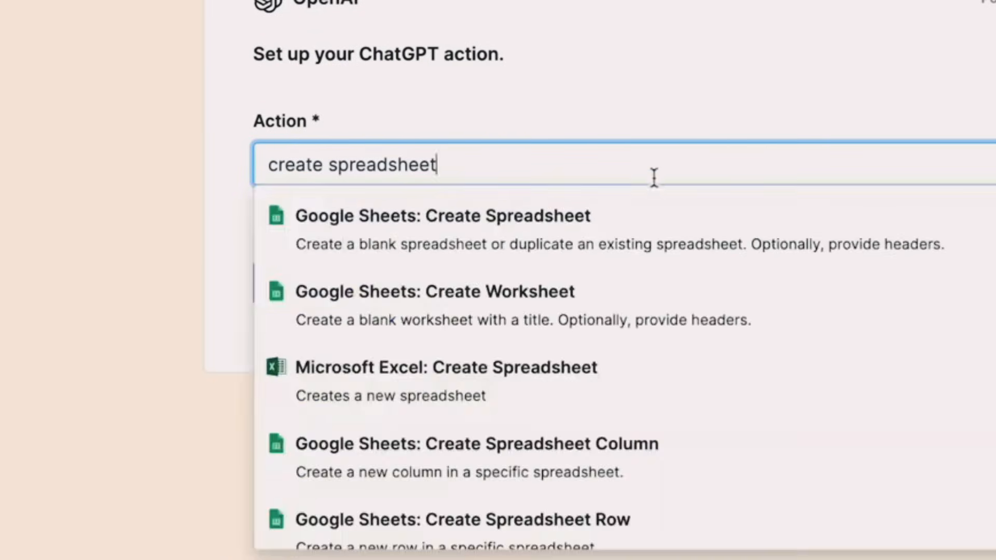
scroll(down, 3)
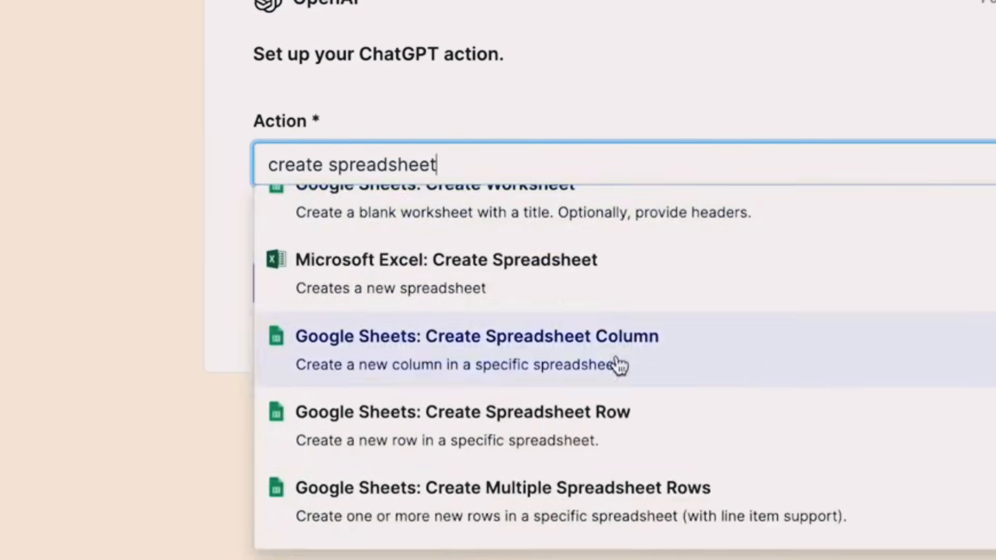
click(462, 413)
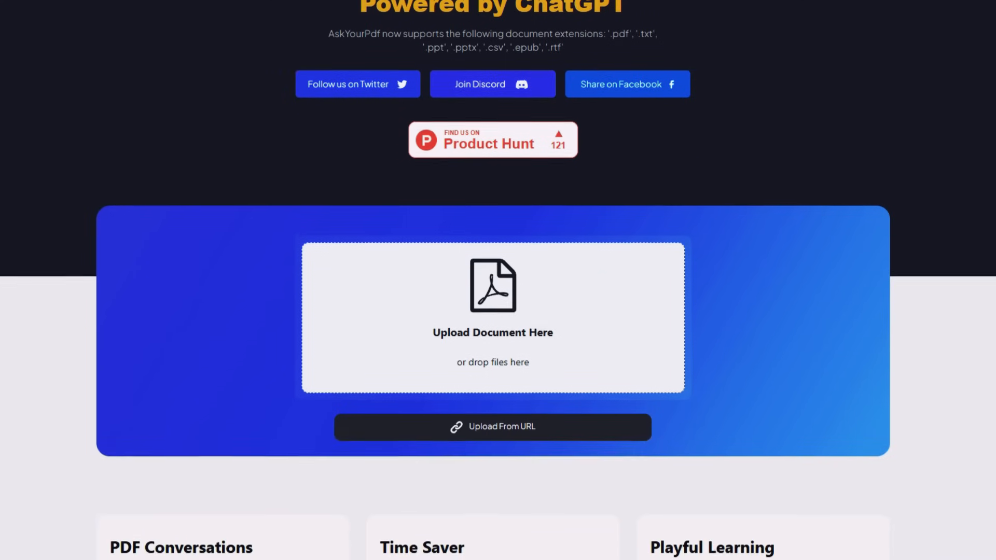
Scroll the AskYourPDF homepage to view the upload box and feature cards.
scroll(down, 3)
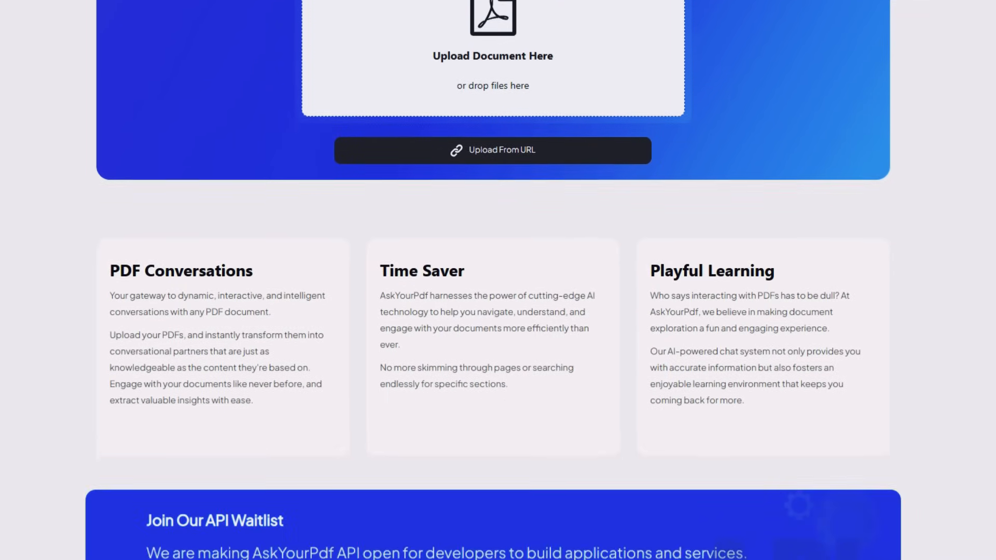
scroll(down, 3)
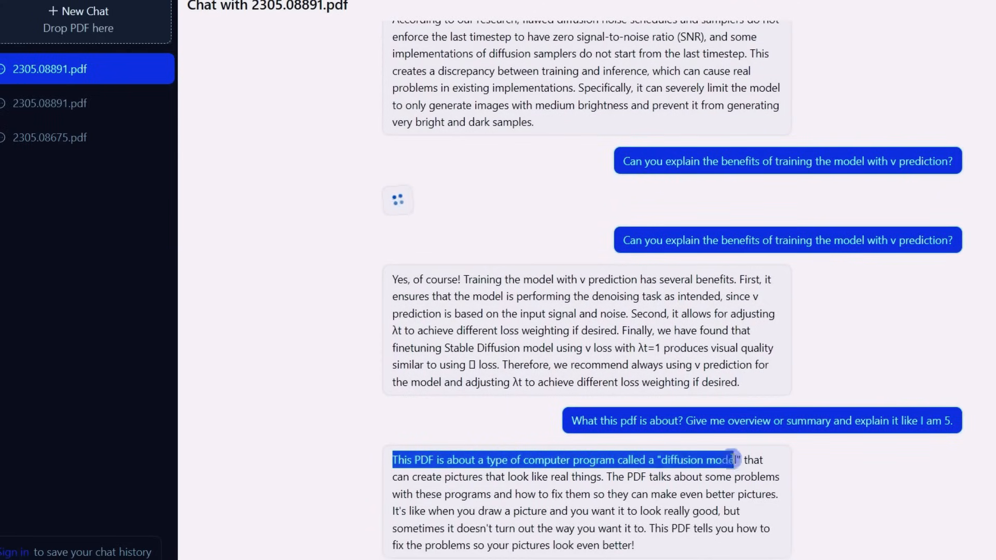
click(469, 9)
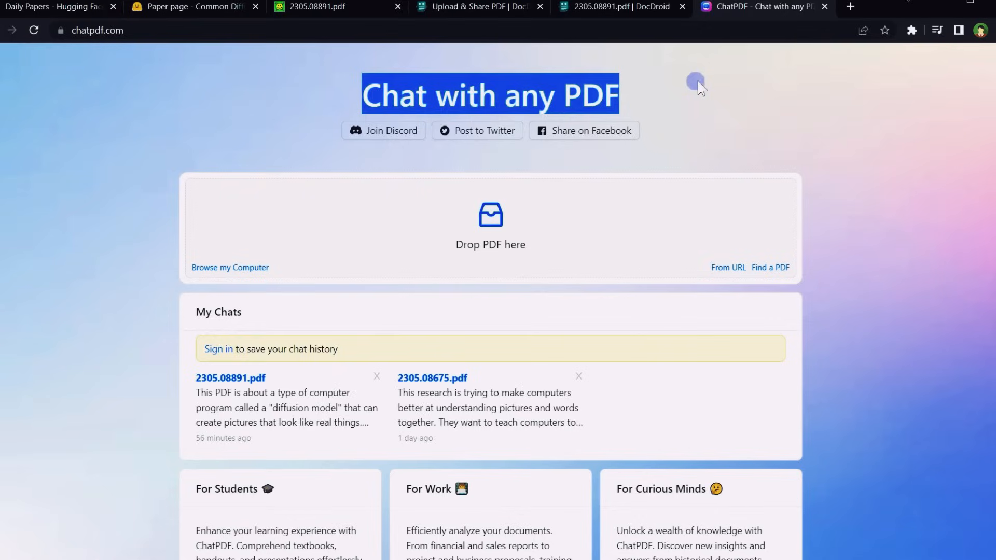
click(728, 267)
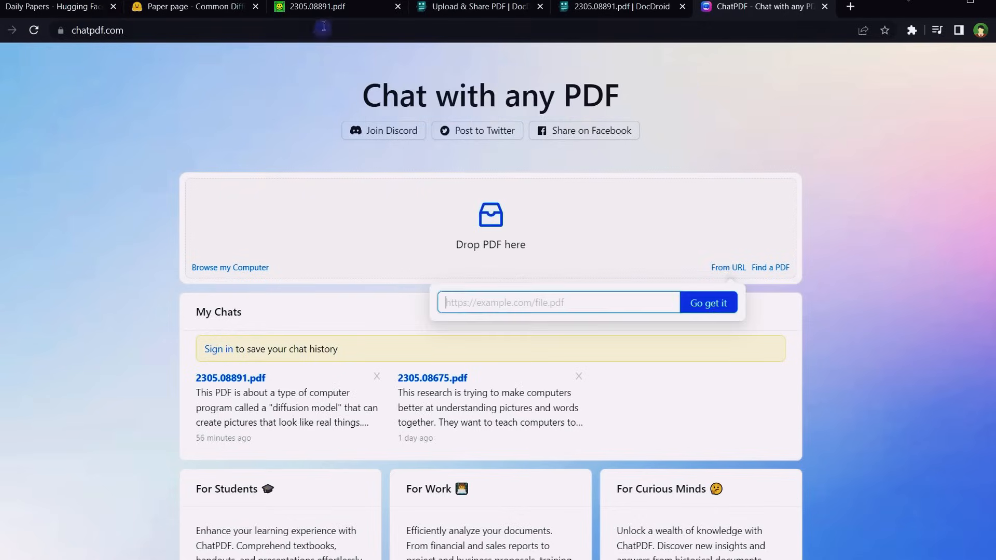
text(https://arxiv.org/pdf/2305.08891.pdf)
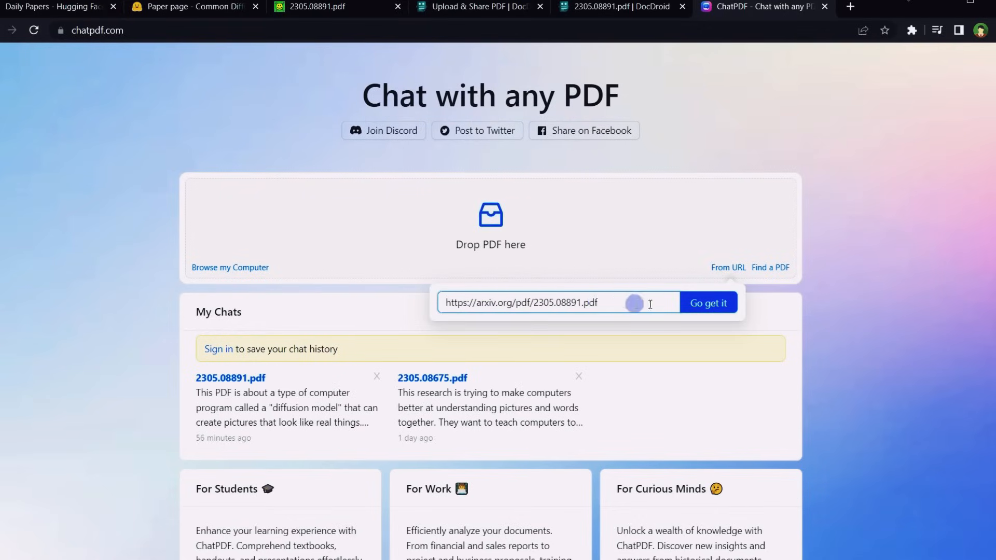
click(709, 303)
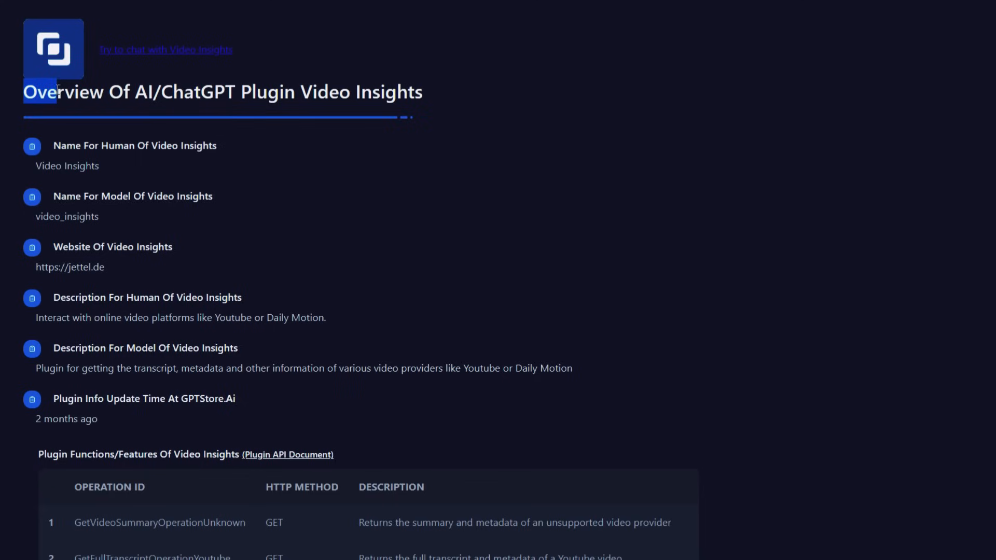
Highlight the GetFullTranscriptOperationYoutube description in the Video Insights operations table.
scroll(down, 3)
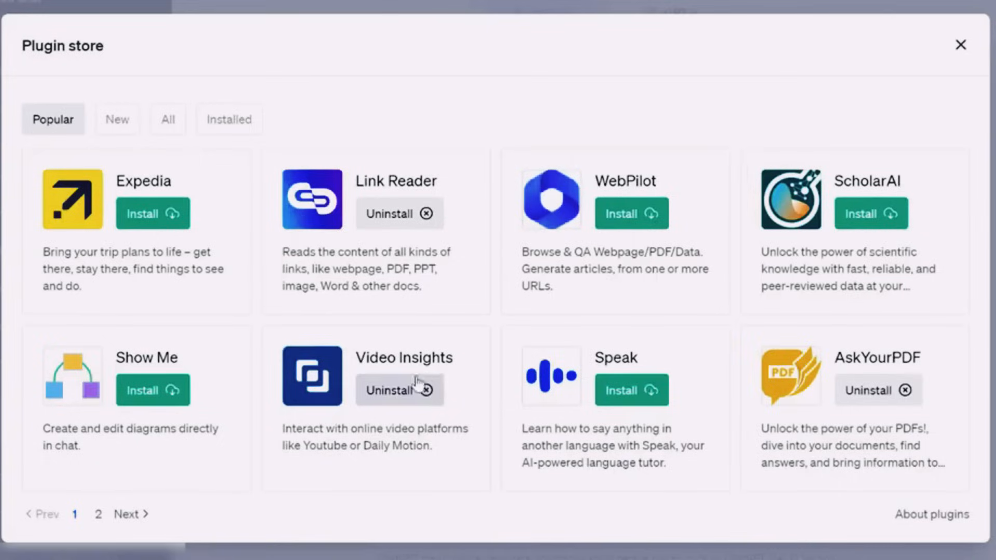
double_click(403, 358)
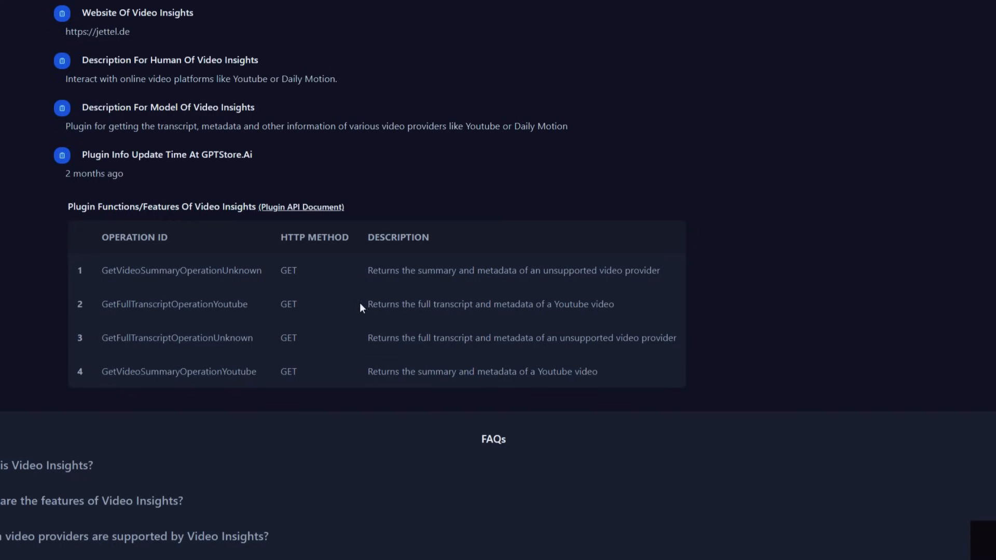
drag(367, 304, 614, 303)
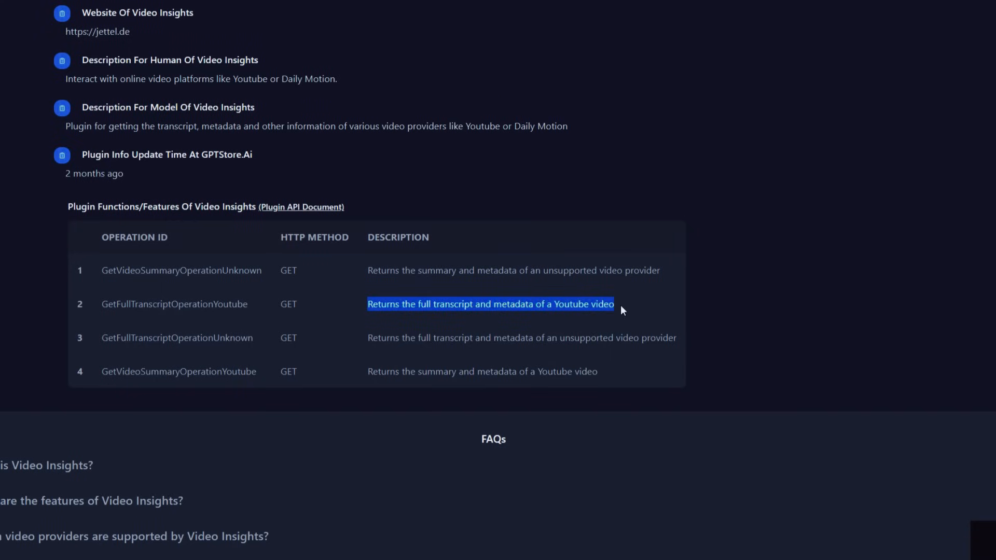